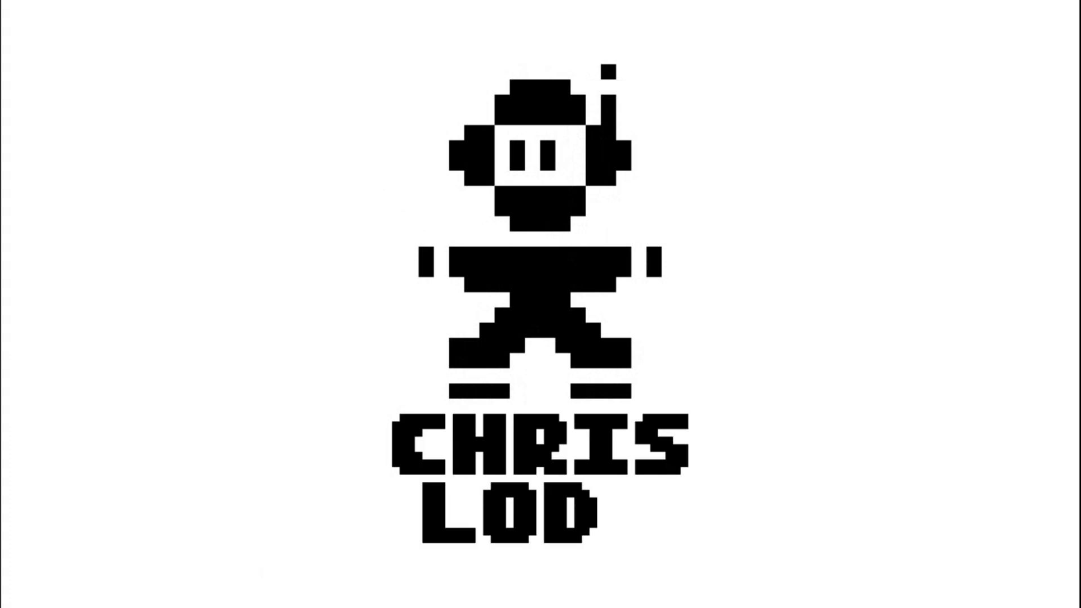
Step: Draw the operator boxes OP1–OP4 with sine waves and pitch knobs, plus OUTPUT and PITCH ENV. boxes
text(Y)
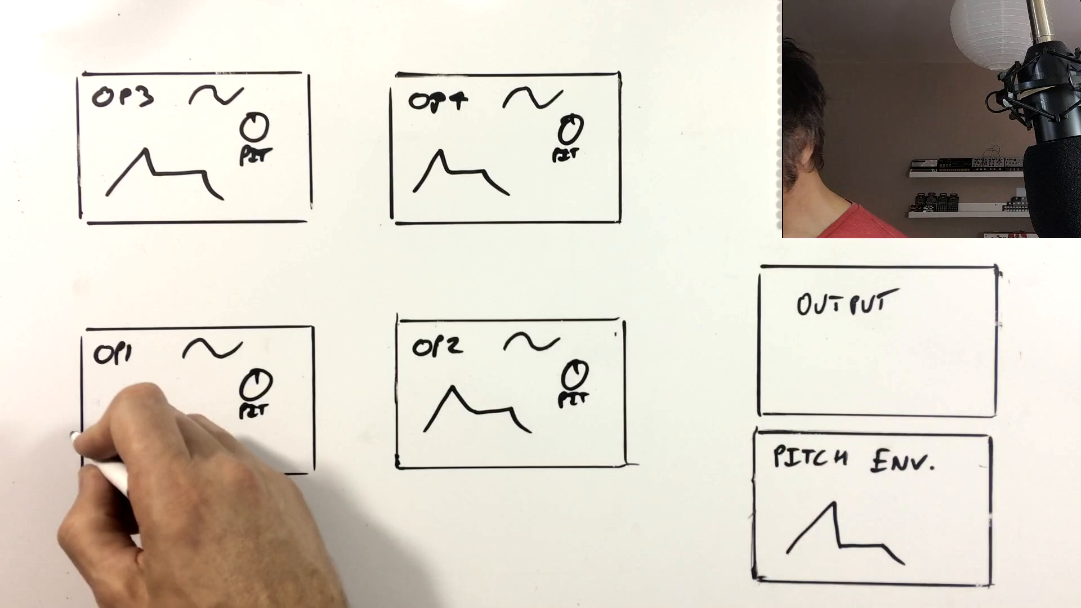
Step: Draw an envelope shape inside OP1 and a looping arrow from OP1 back into itself
drag(110, 414, 165, 386)
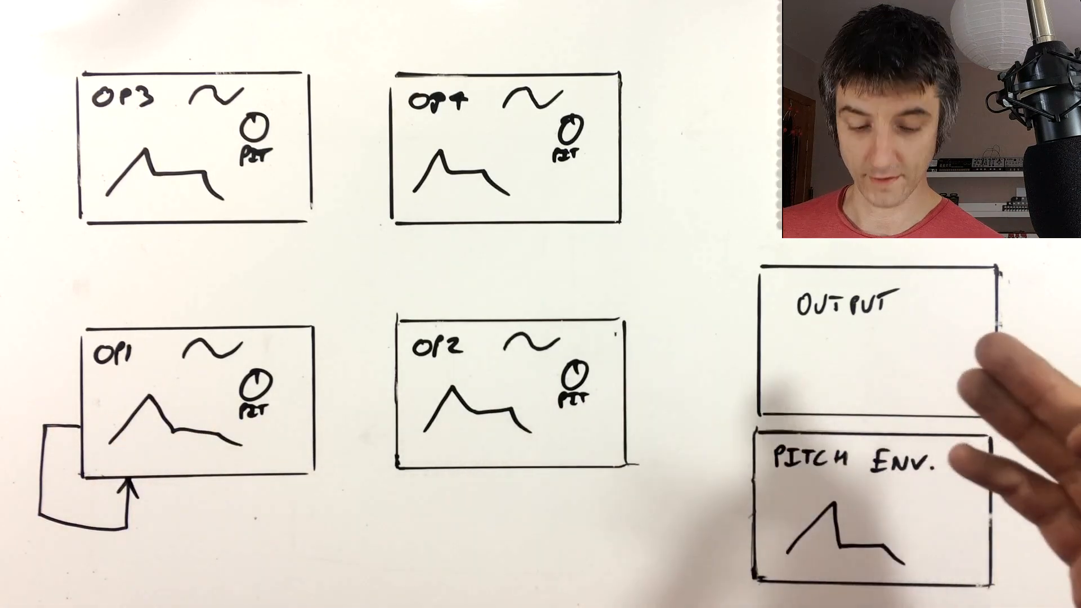
drag(624, 376, 755, 372)
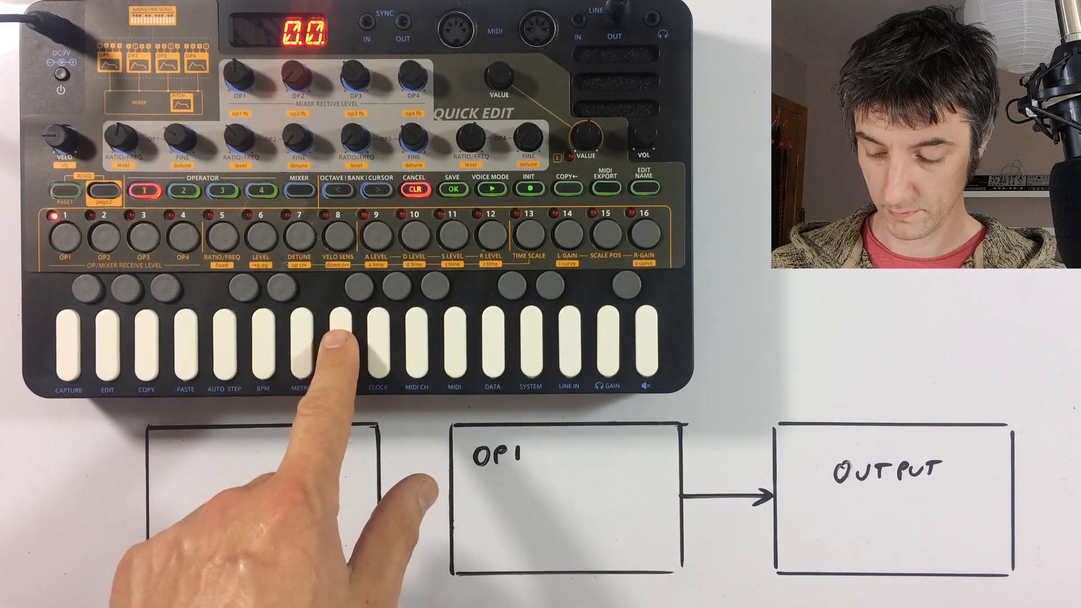
mouse_move(504, 497)
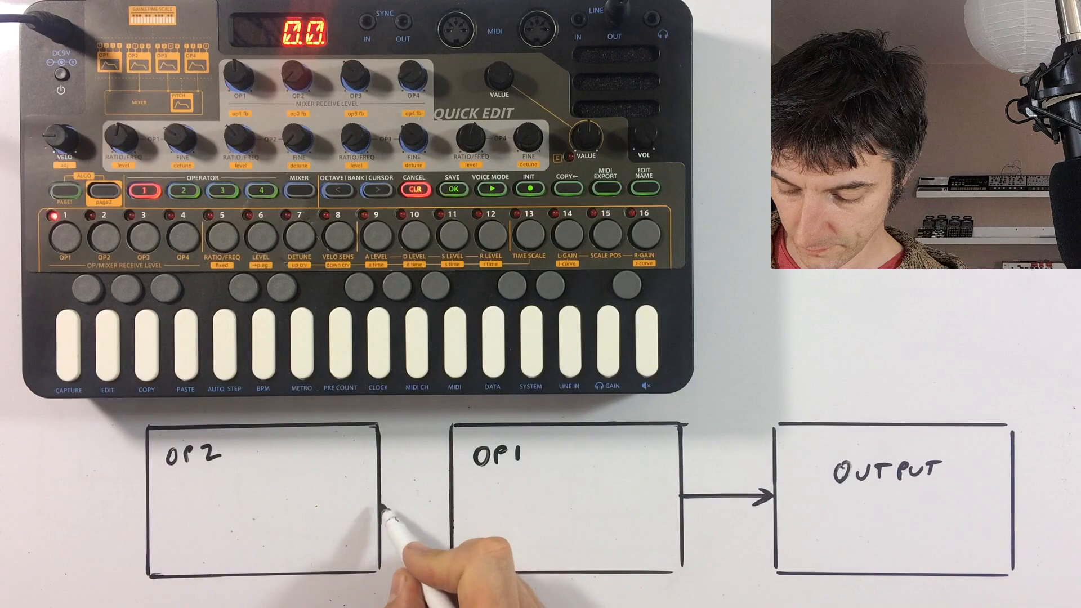
Step: Draw a connection arrow from the OP2 box into OP1 on the whiteboard
drag(385, 496, 448, 497)
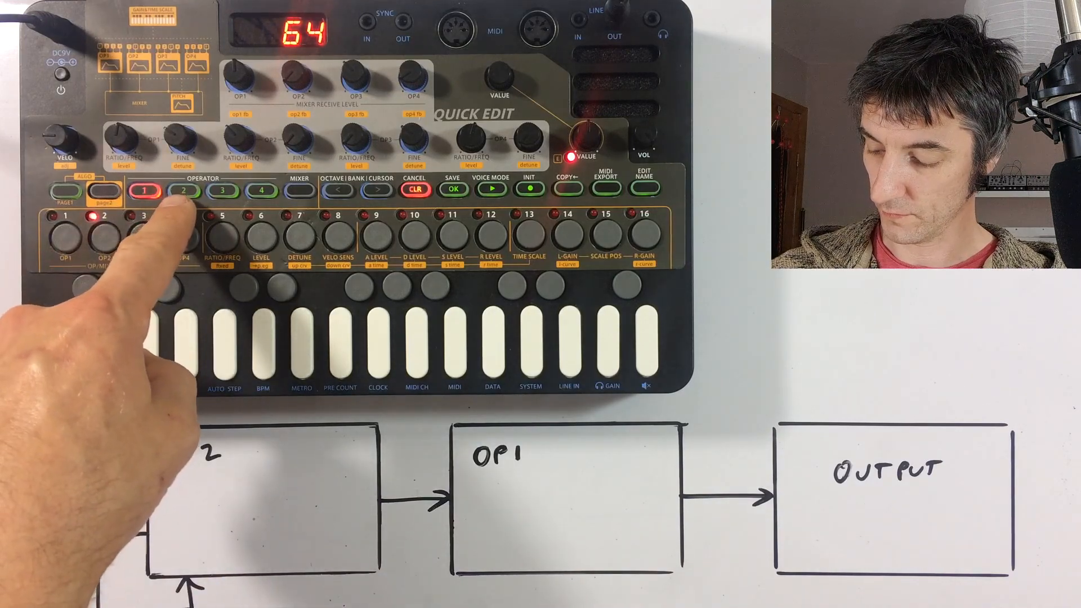
Step: Select operator 2 for editing on the Liven XFM, display reading 64
click(186, 189)
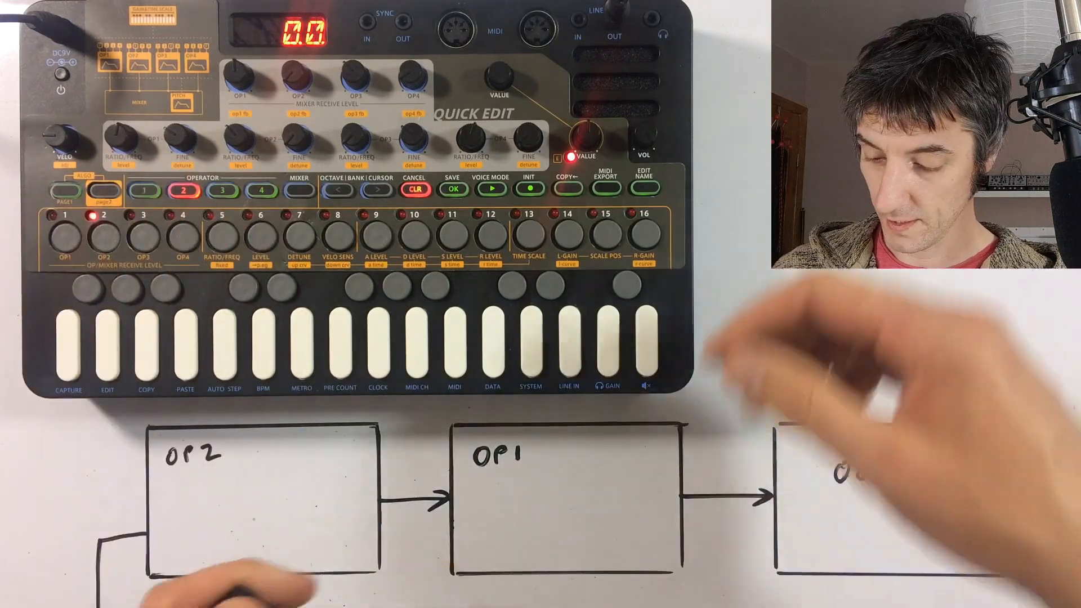
Step: Turn the VALUE encoder to bring OP2's parameter from 0.0 down to -5.0
drag(580, 145, 580, 89)
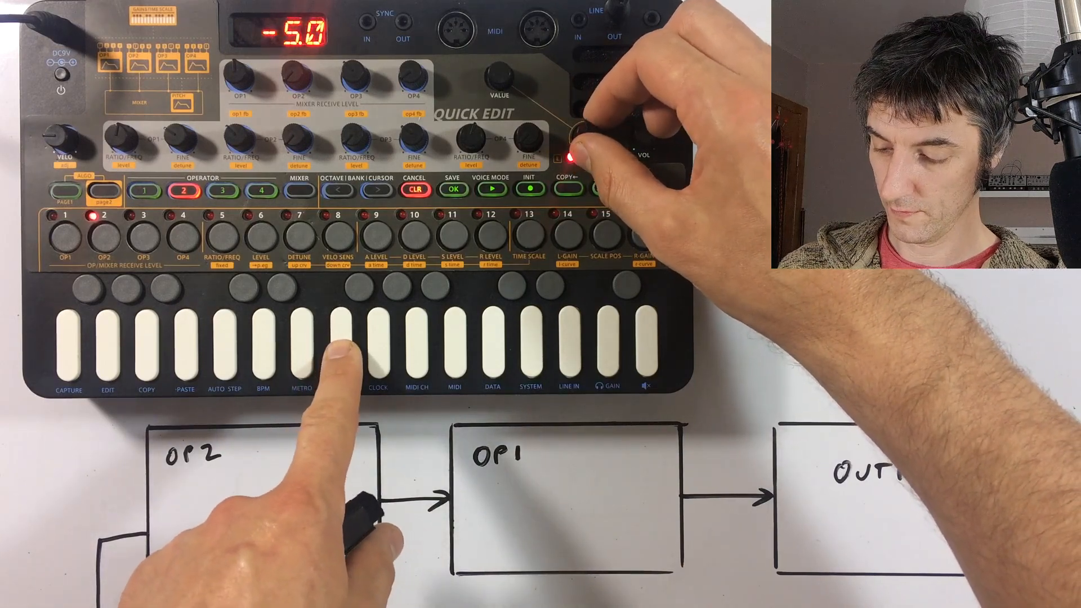
drag(586, 124, 572, 152)
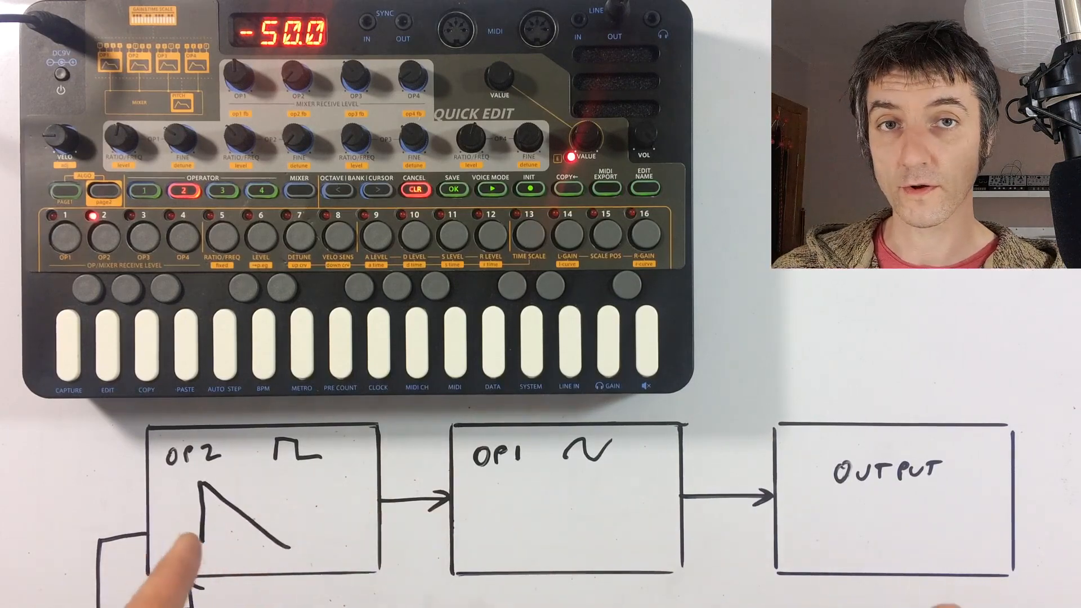
mouse_move(513, 545)
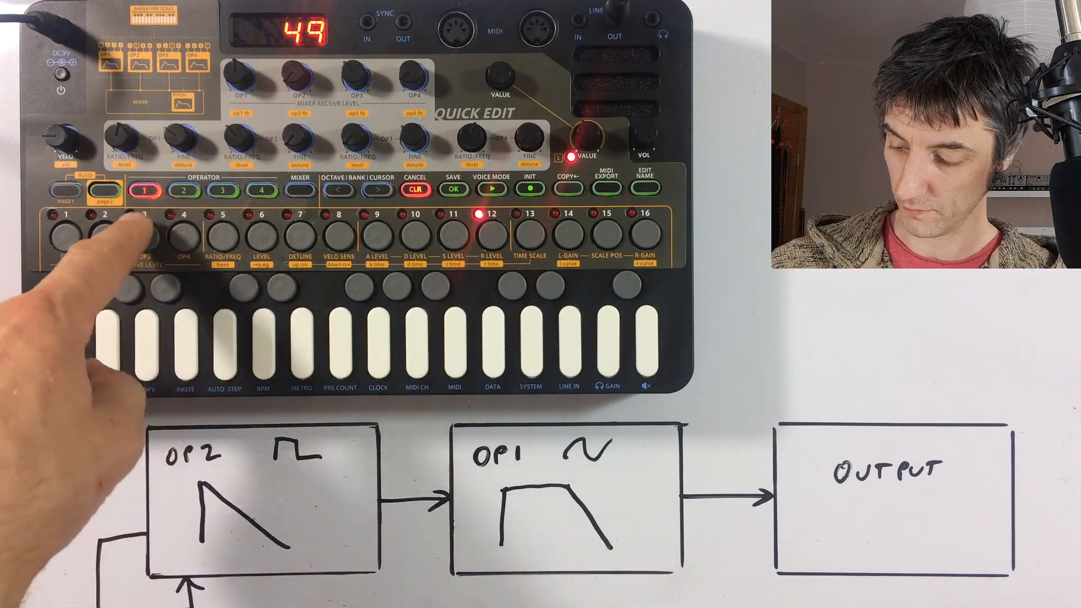
Step: Switch editing back to operator 2, its release value reading 48
click(184, 190)
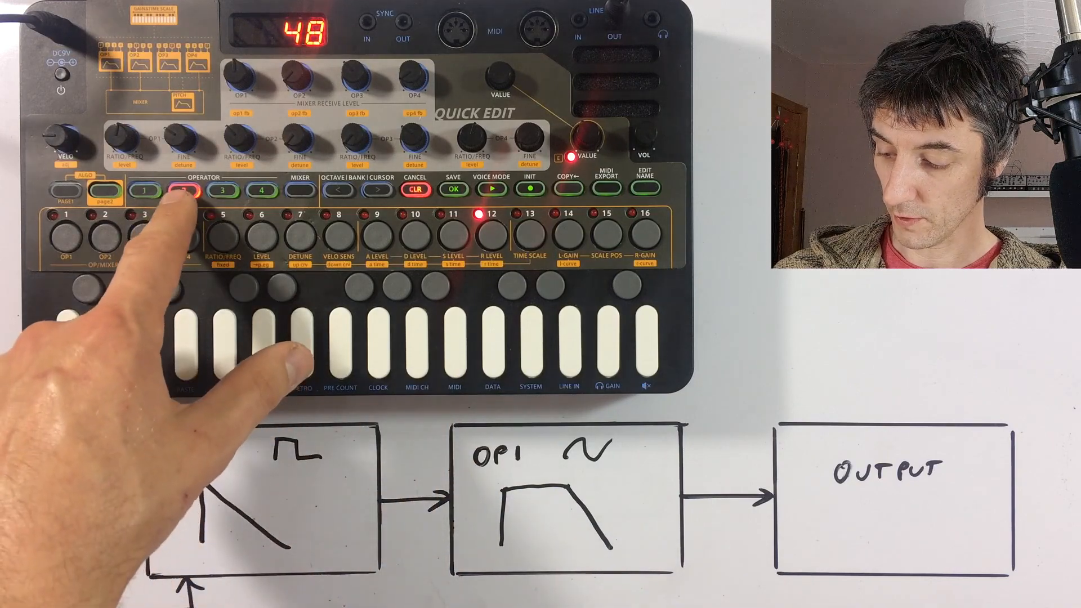
click(195, 191)
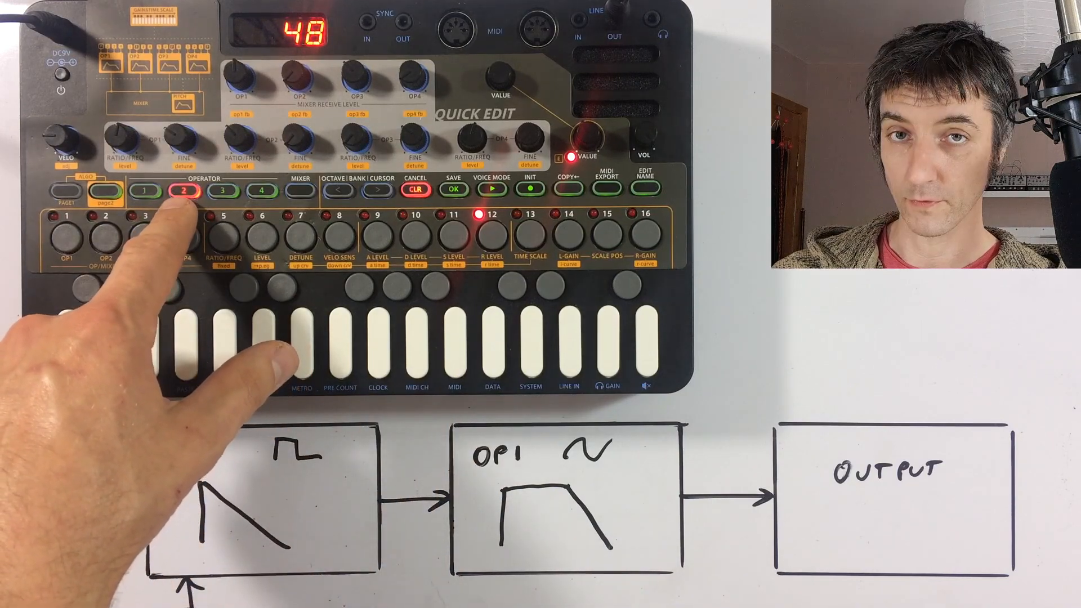